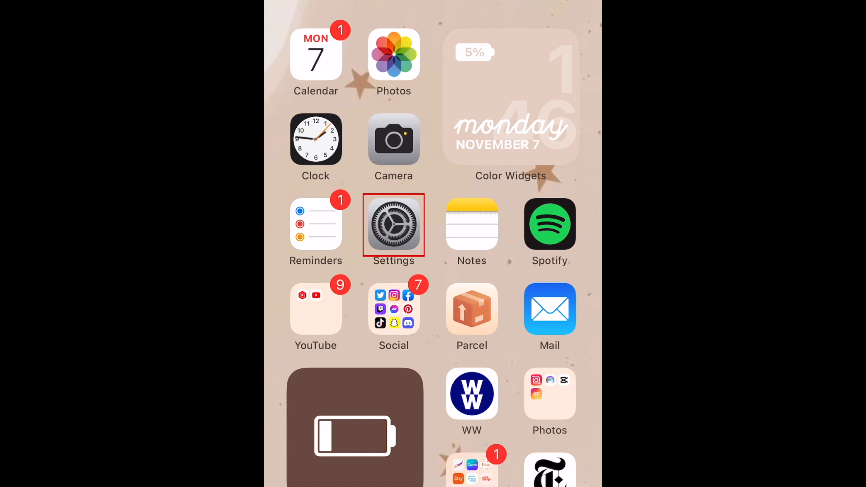
# Launch the Settings app from the Home Screen
pyautogui.click(394, 224)
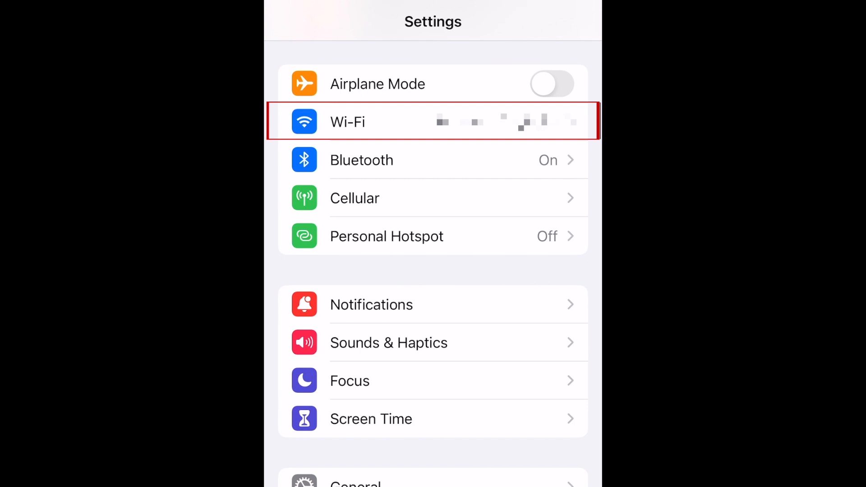
# Go to the Wi-Fi page showing the connected and saved networks
pyautogui.click(347, 122)
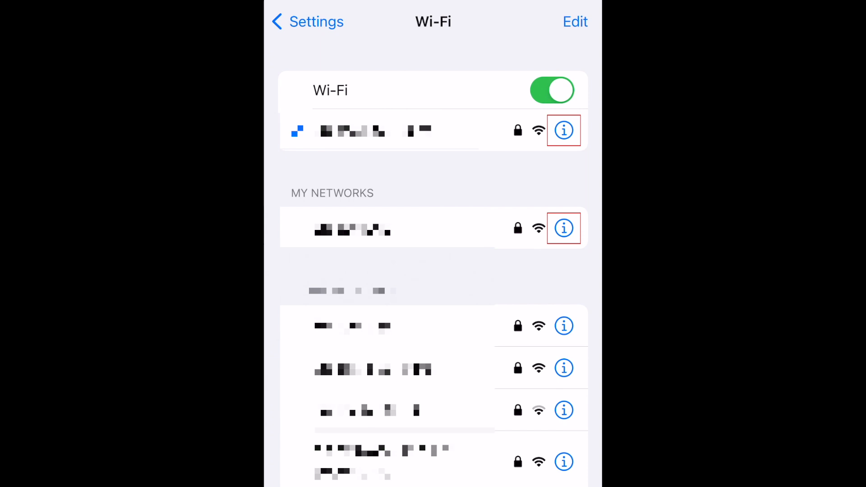
# Open the connected network's details and reveal its saved password via Face ID
pyautogui.click(563, 130)
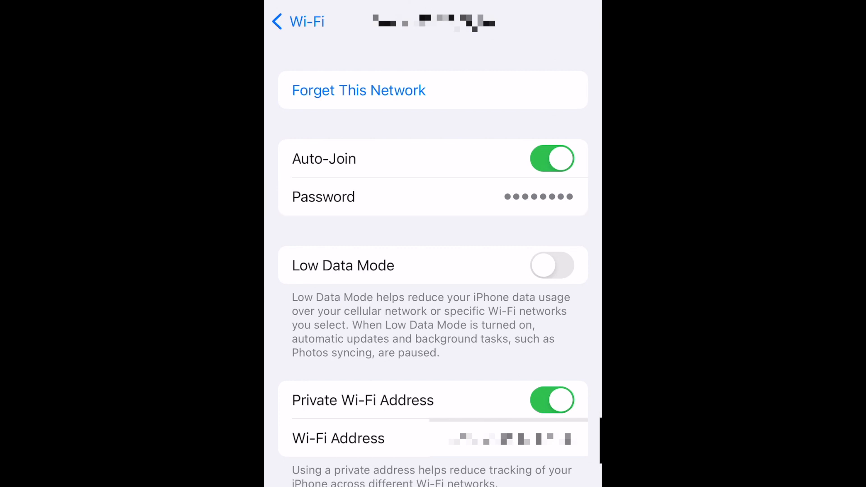
pyautogui.click(433, 197)
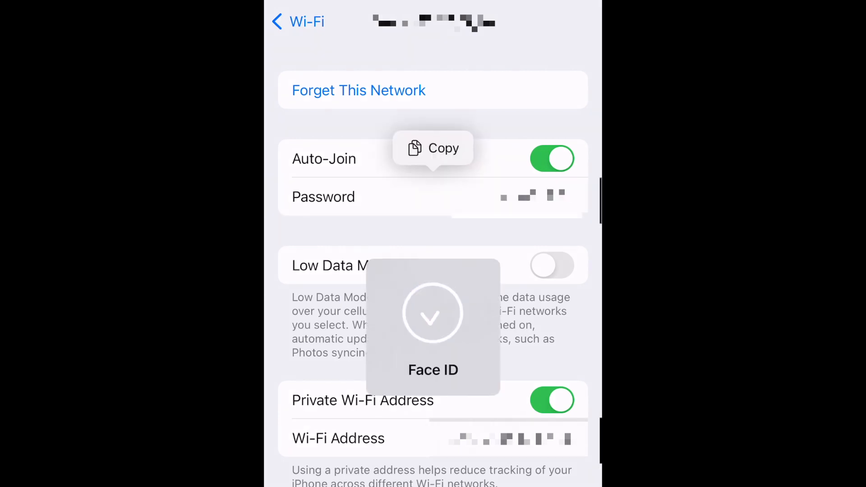